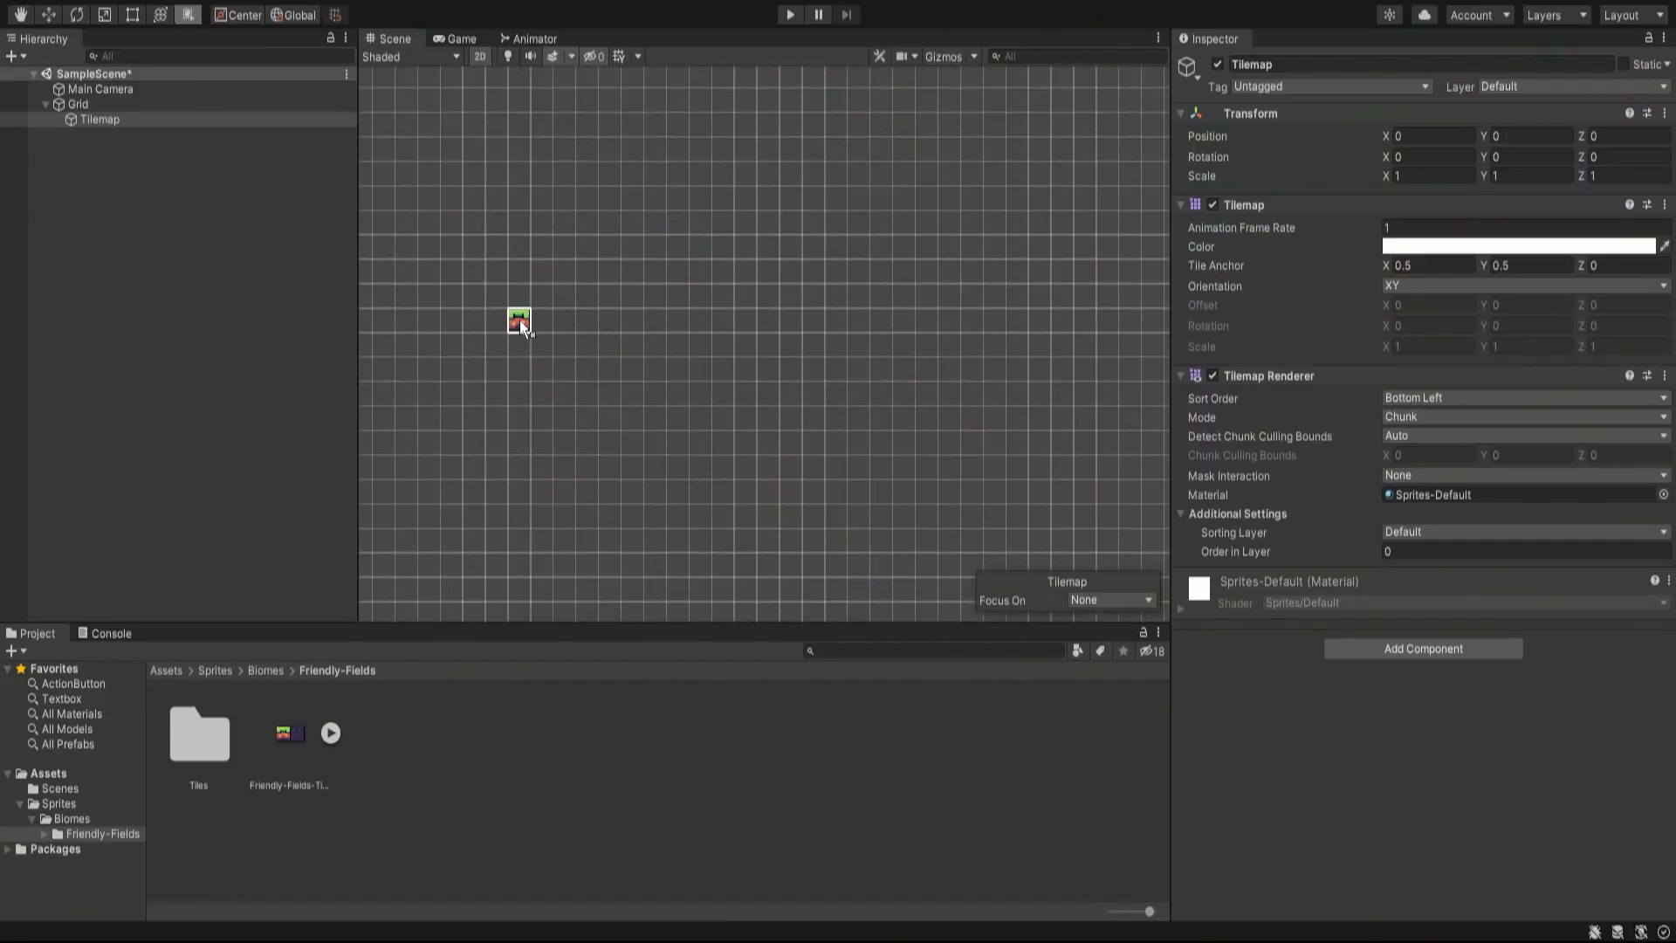
# - Run the scene so the jelly and apple stand on the grassy tile ground
pyautogui.moveTo(519, 321); pyautogui.dragTo(1002, 321)
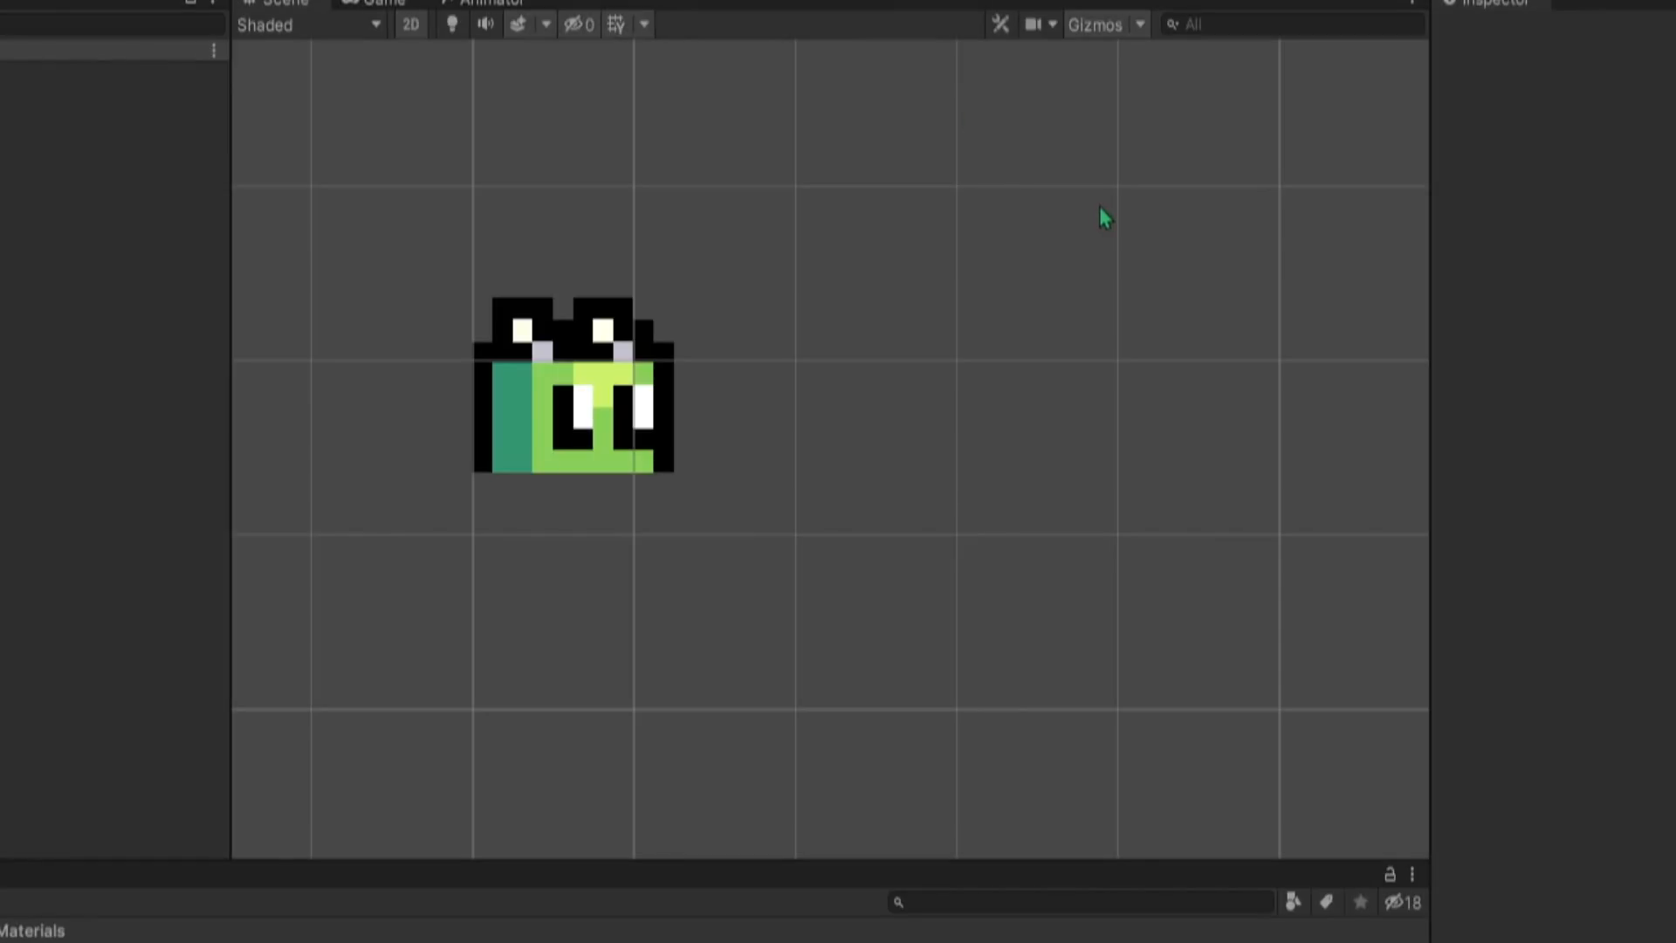
pyautogui.click(379, 2)
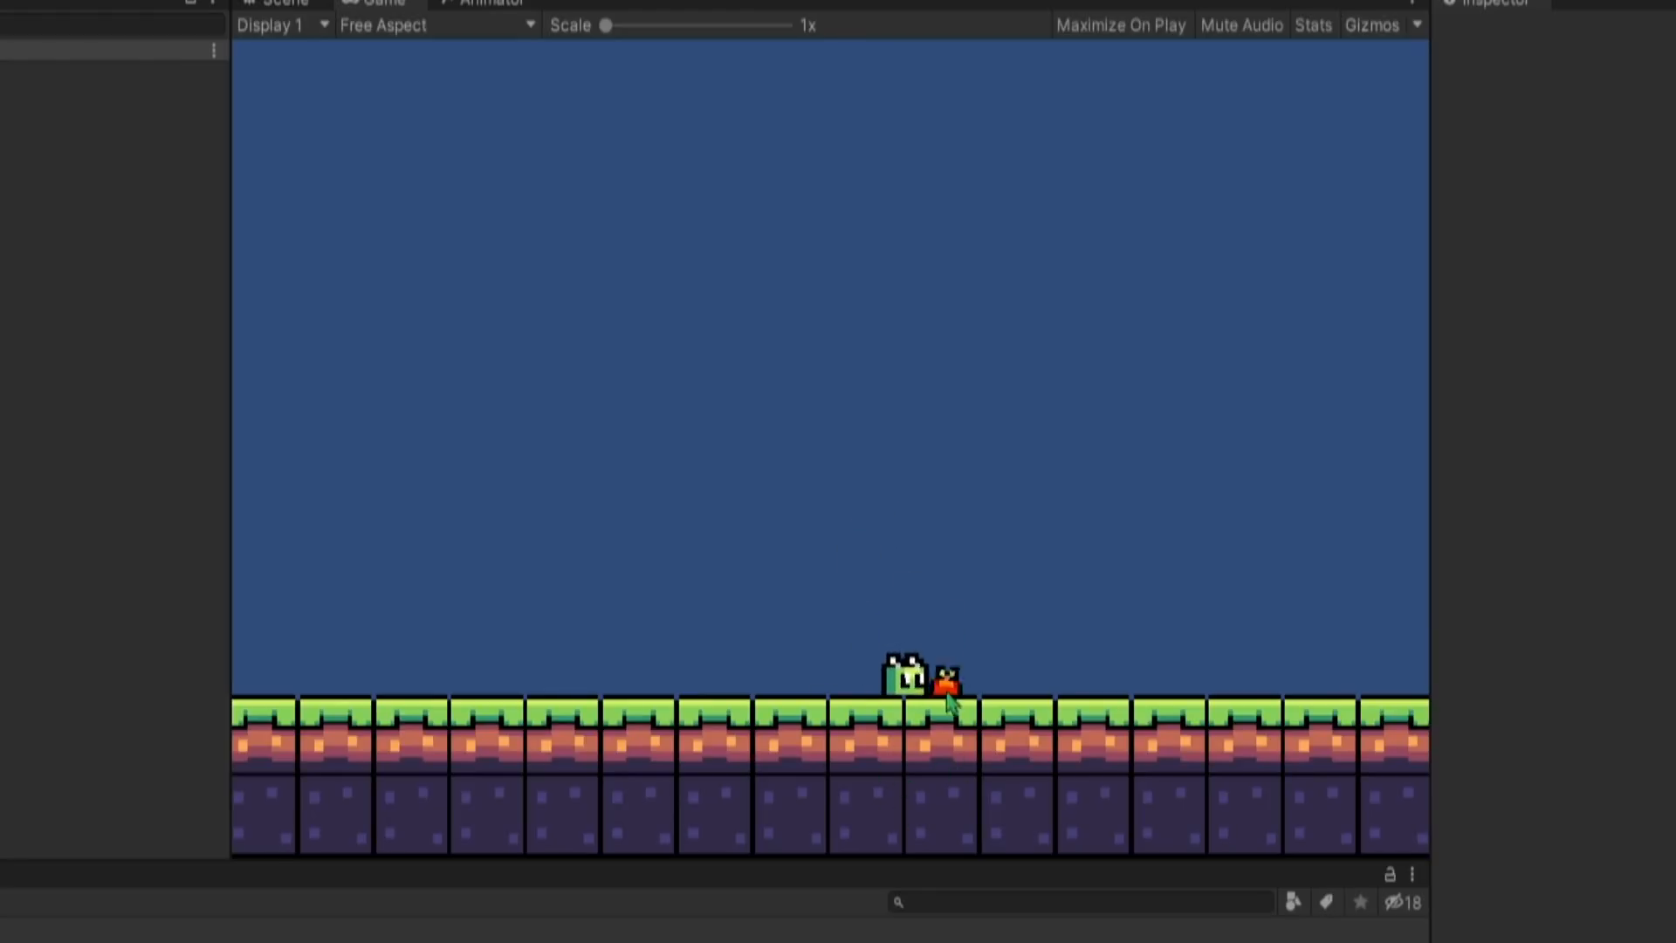
# - Paint grass tufts and a rock onto the tilemap, then watch Gelli move in the running game
pyautogui.click(278, 1)
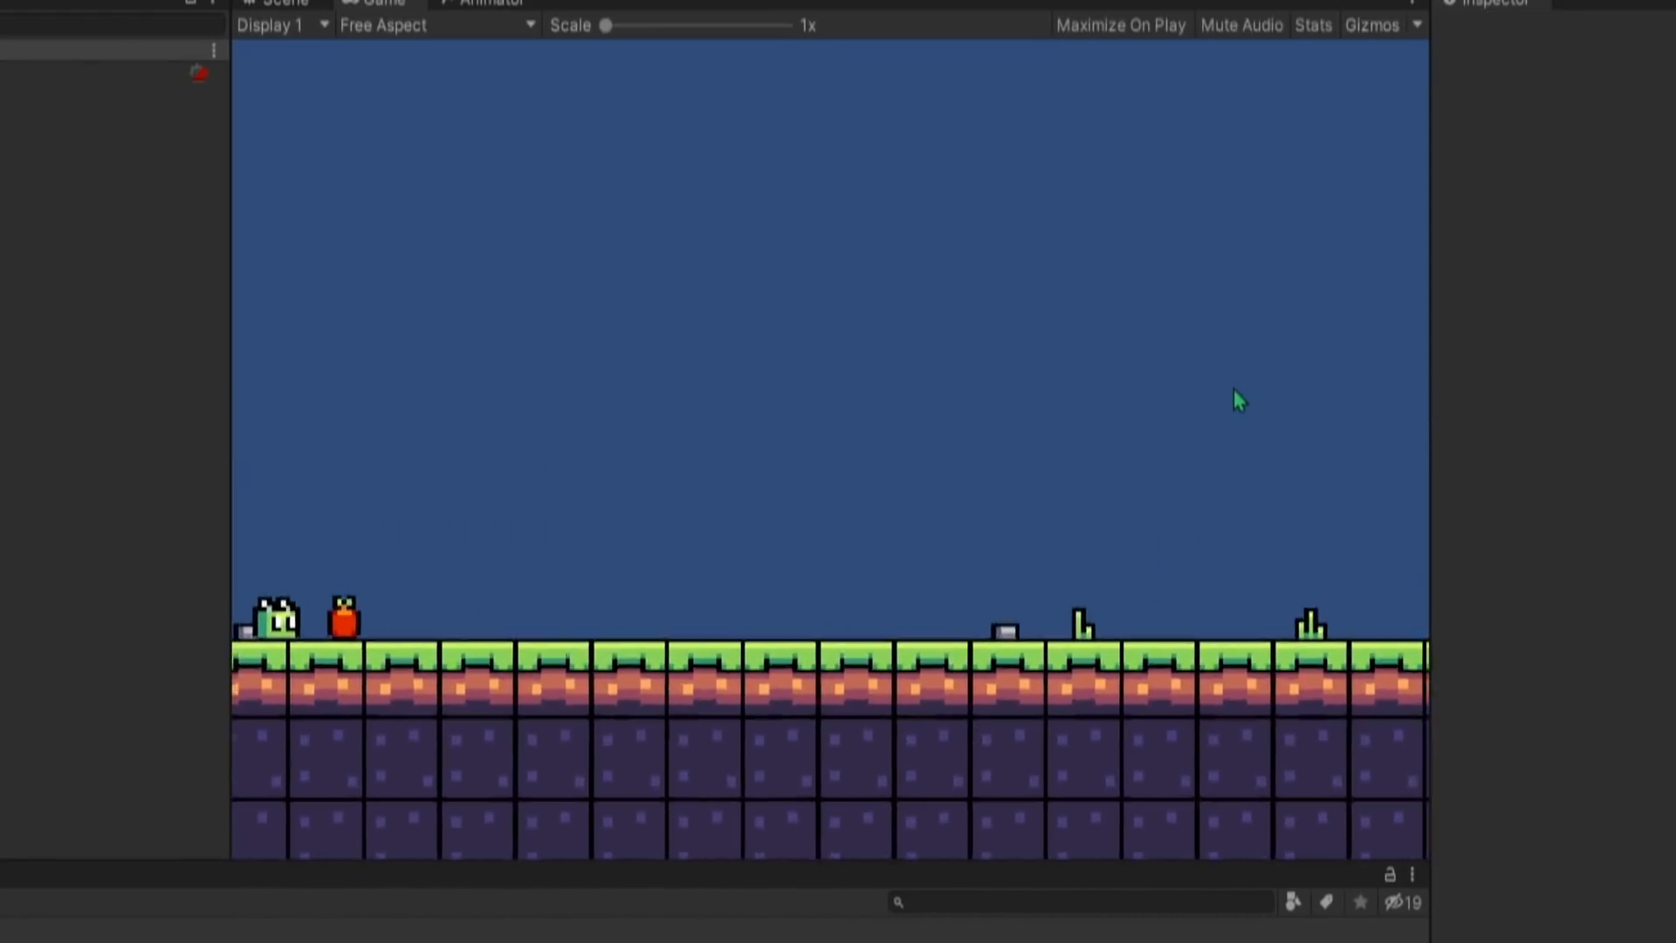
pyautogui.click(281, 0)
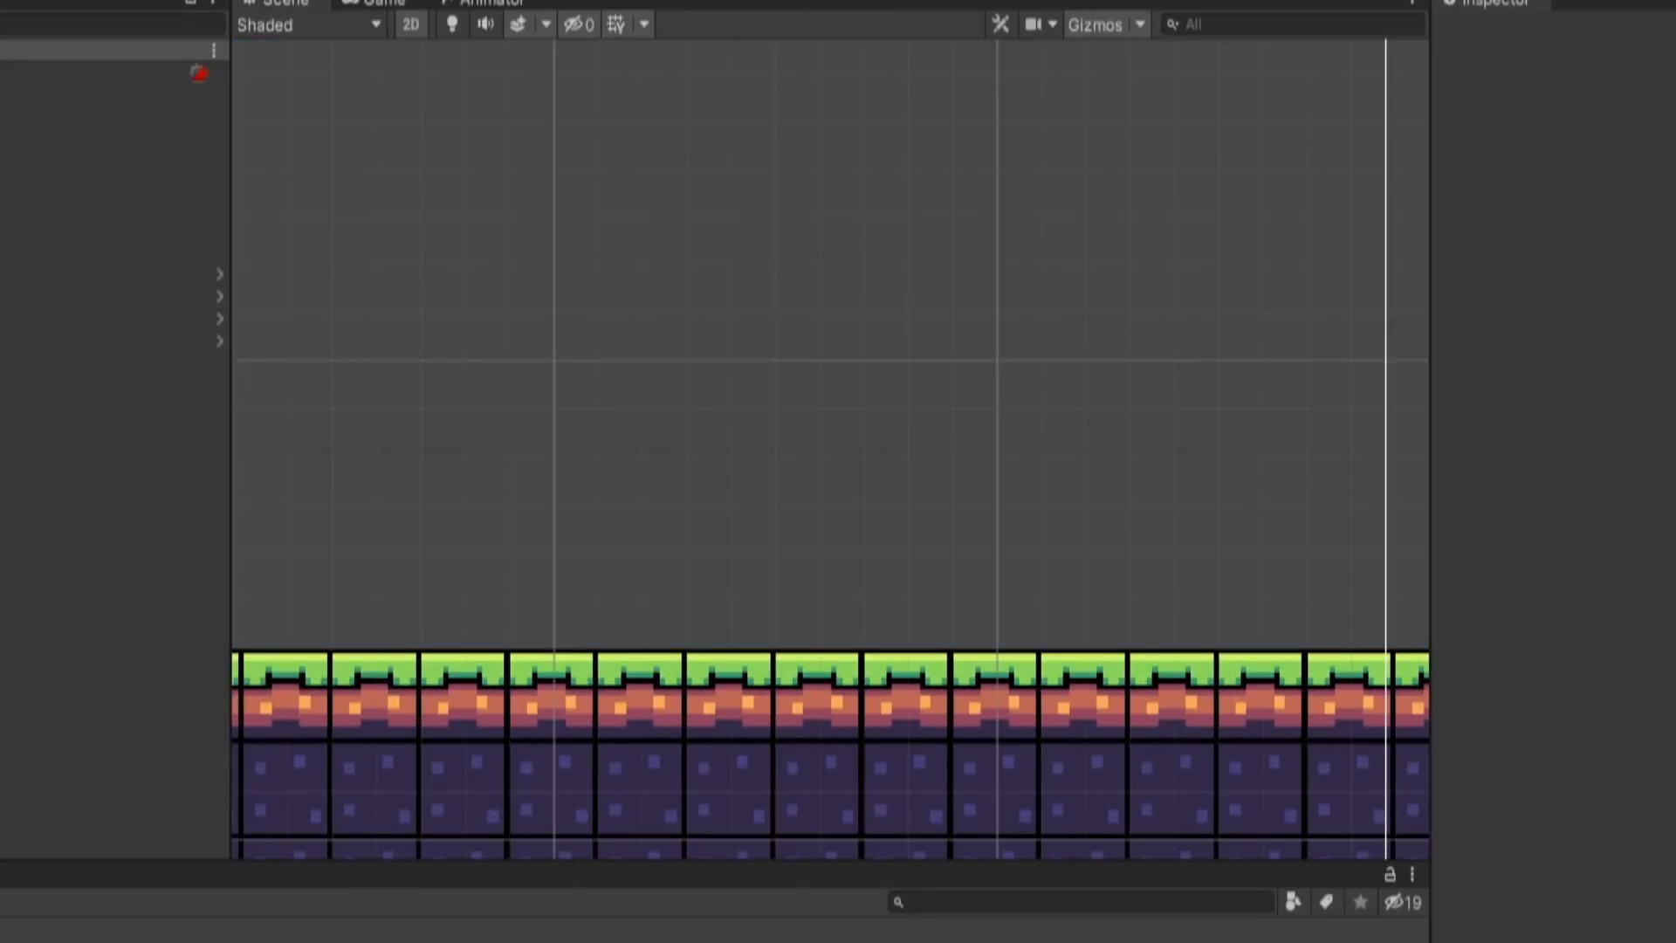
pyautogui.click(377, 1)
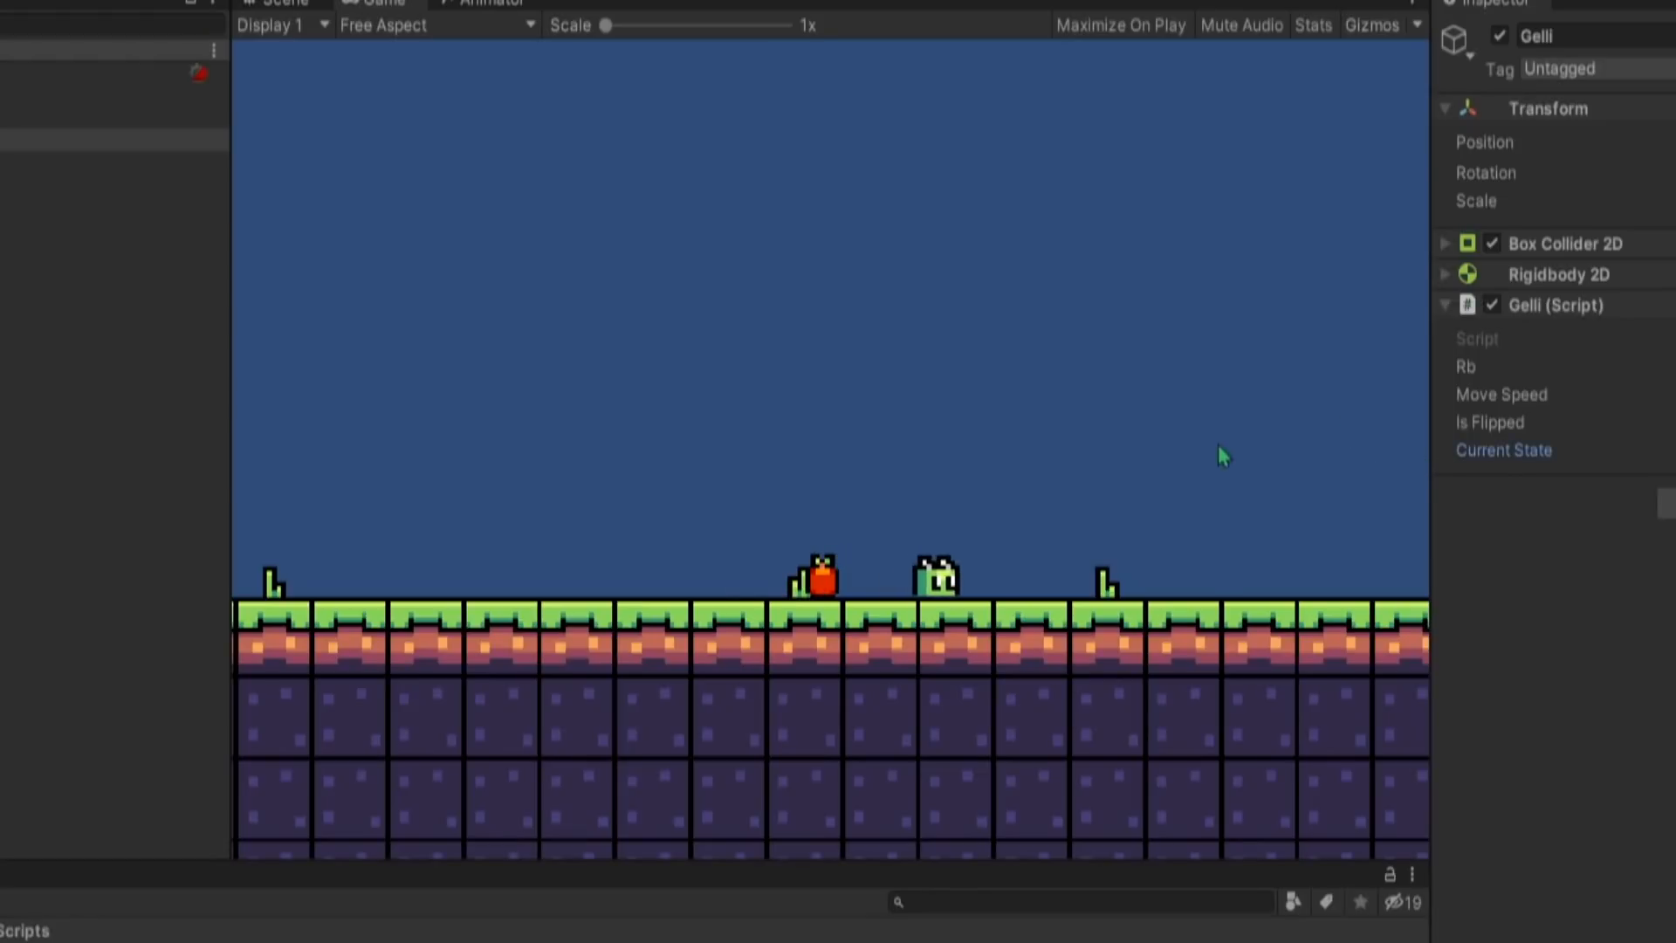